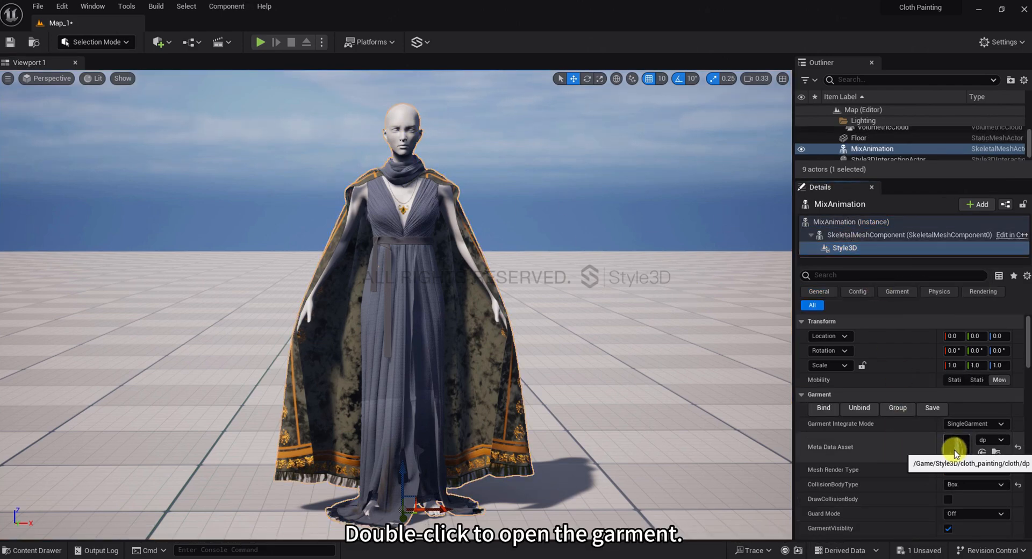
Step: Open the garment asset and run the level briefly to preview the cloth simulation
double_click(955, 447)
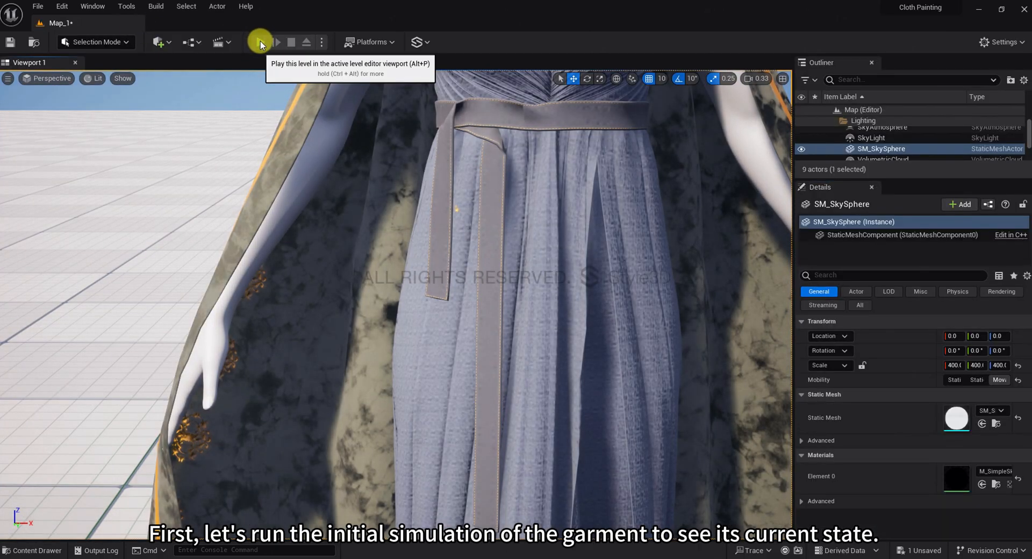
click(260, 42)
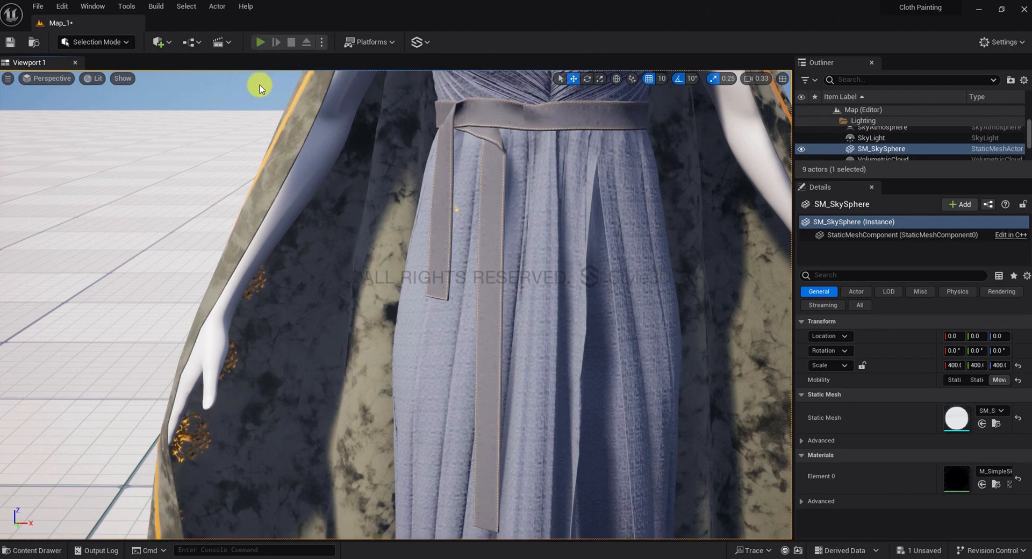
click(260, 42)
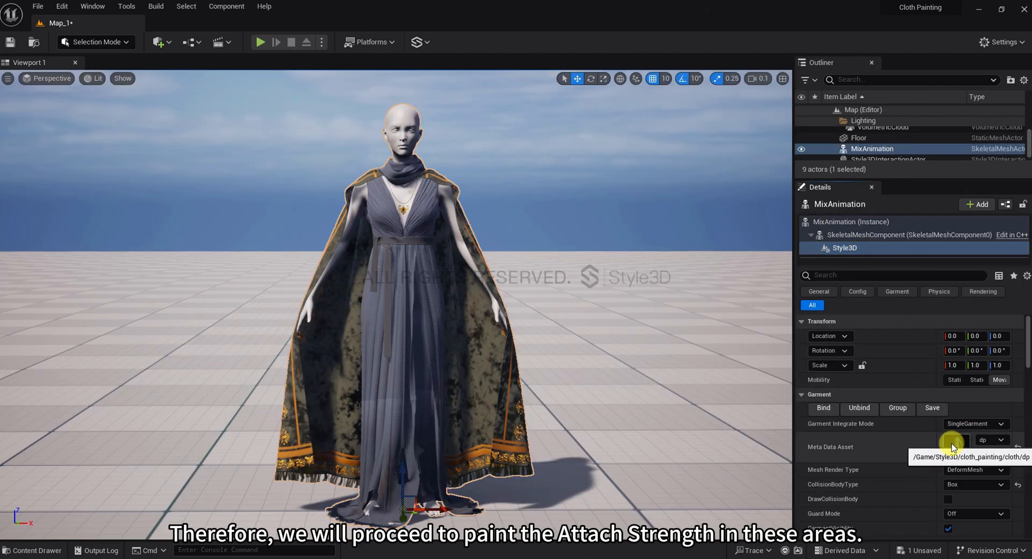
Step: Open the dp garment for painting and bring all pattern pieces into view
click(952, 439)
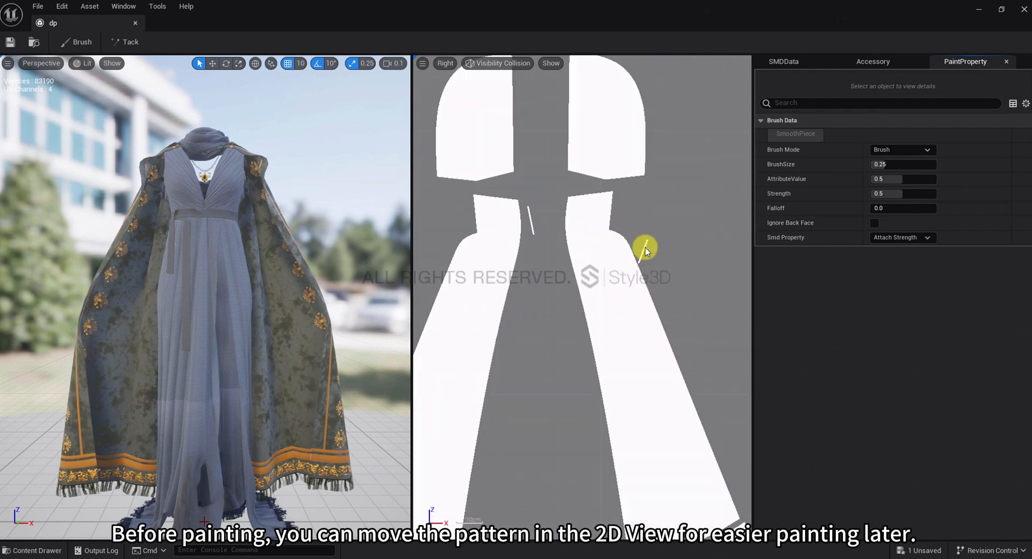
drag(648, 251, 618, 247)
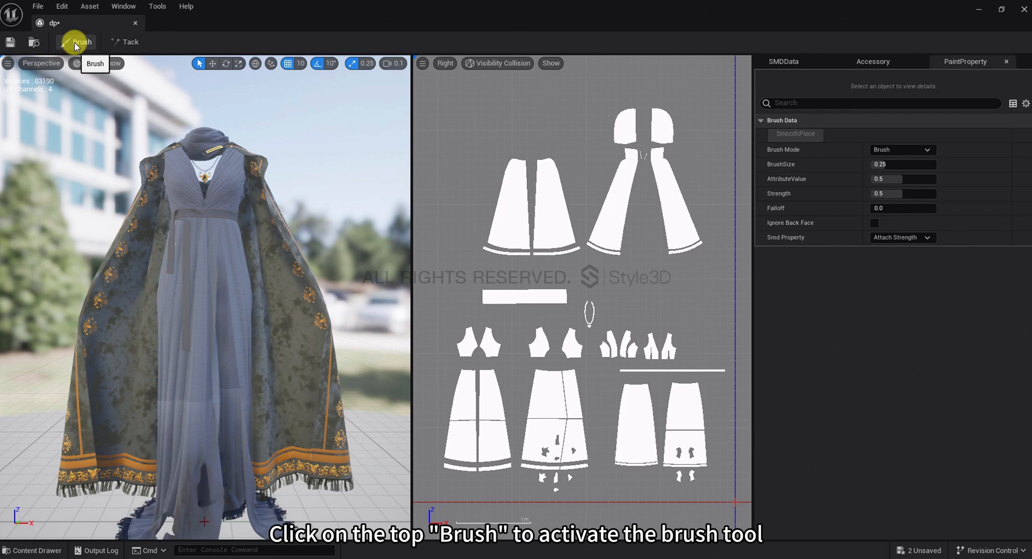
Step: Activate the Brush tool in Fill mode targeting the Attach Strength property
click(81, 42)
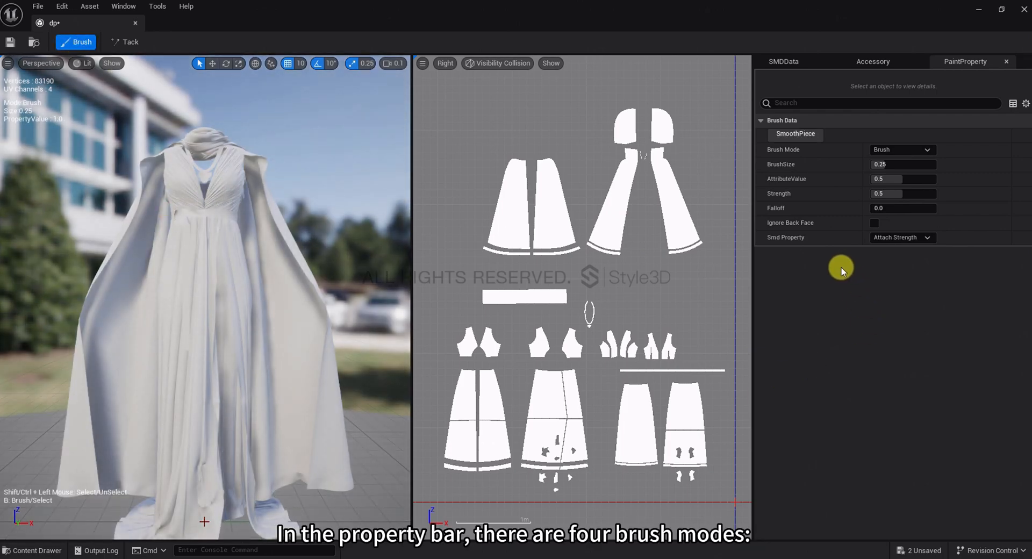
click(902, 150)
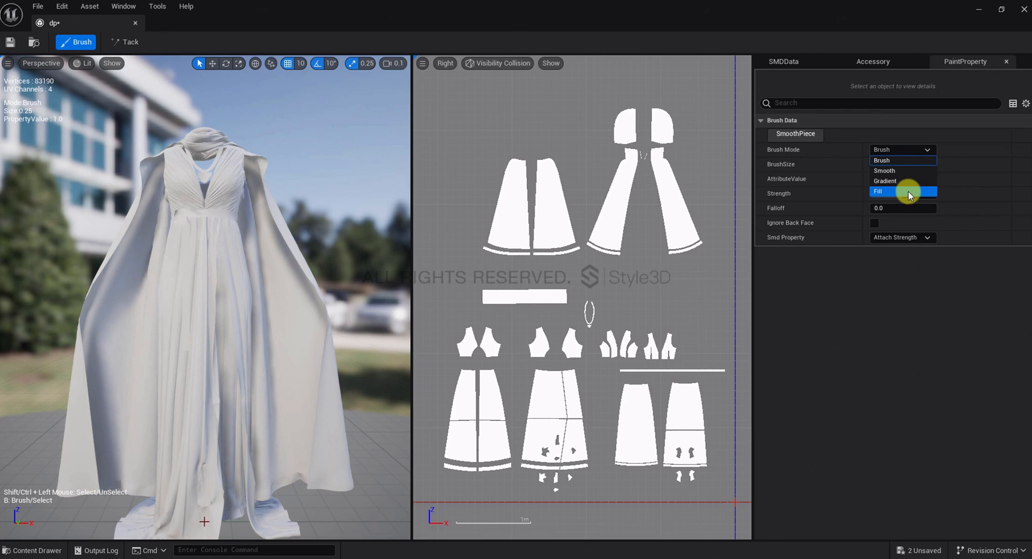
click(903, 191)
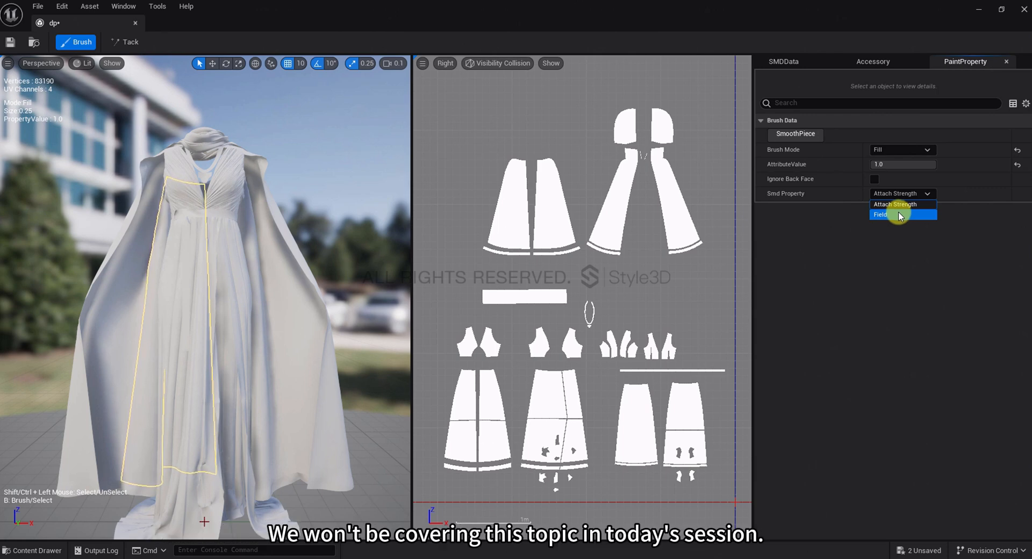
click(894, 204)
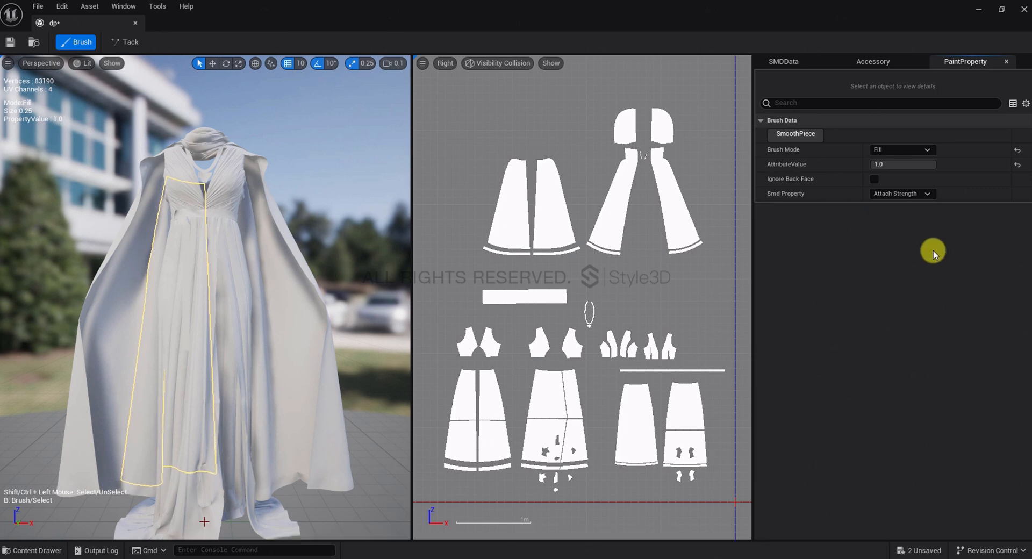
Step: Set the fill attribute value to 0 so every piece gets zero Attach Strength
click(175, 418)
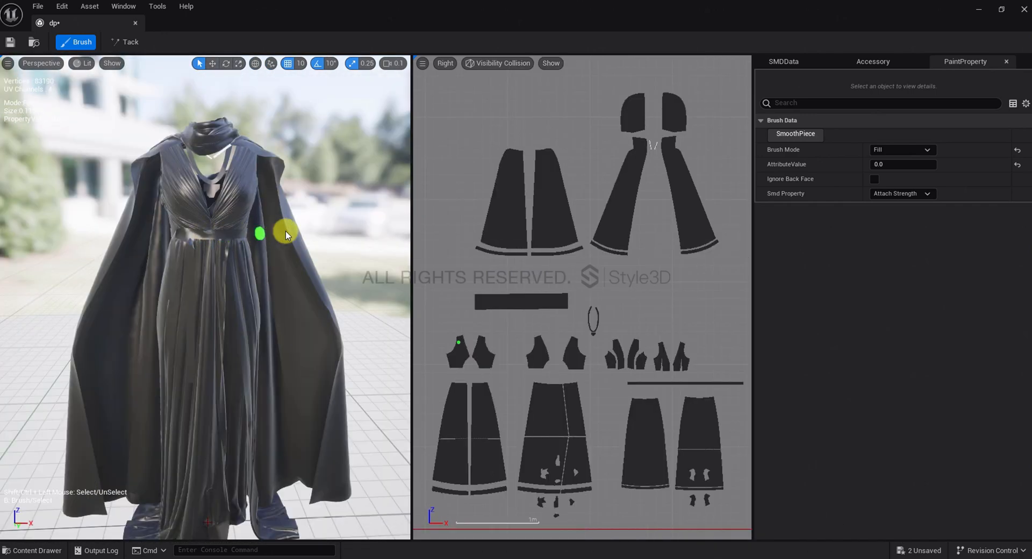
Step: Switch to freehand Brush mode, paint a test blob on the skirt and adjust falloff
click(903, 149)
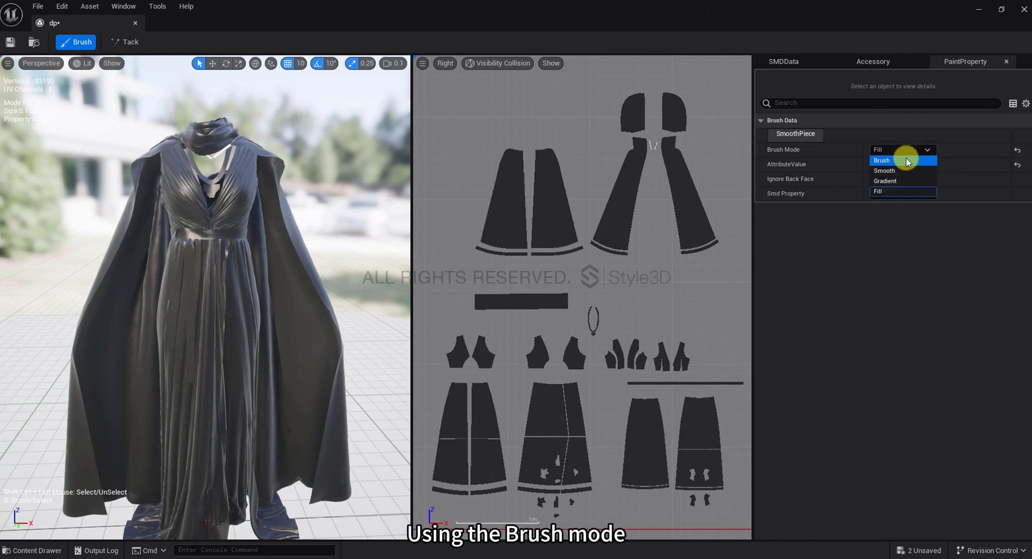
click(882, 160)
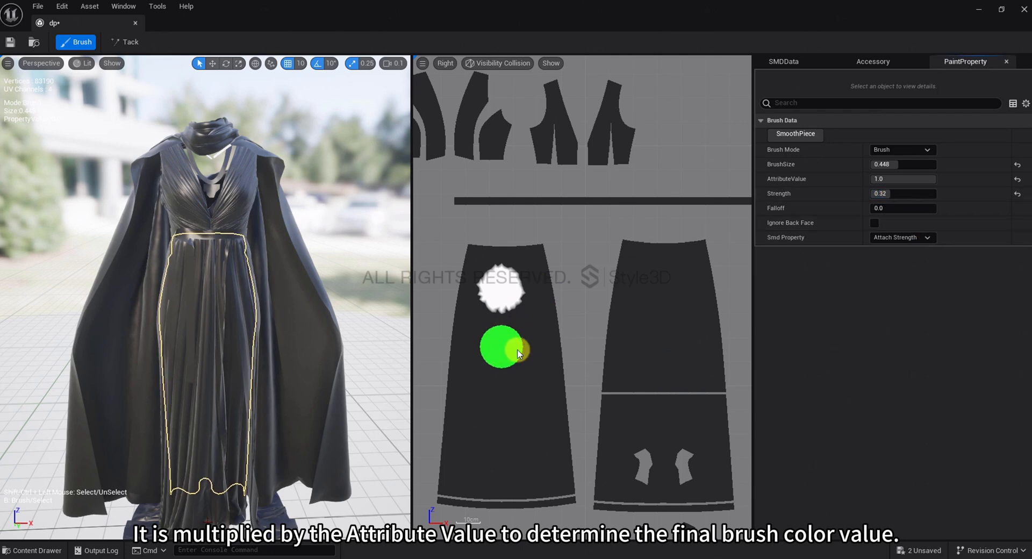
click(671, 375)
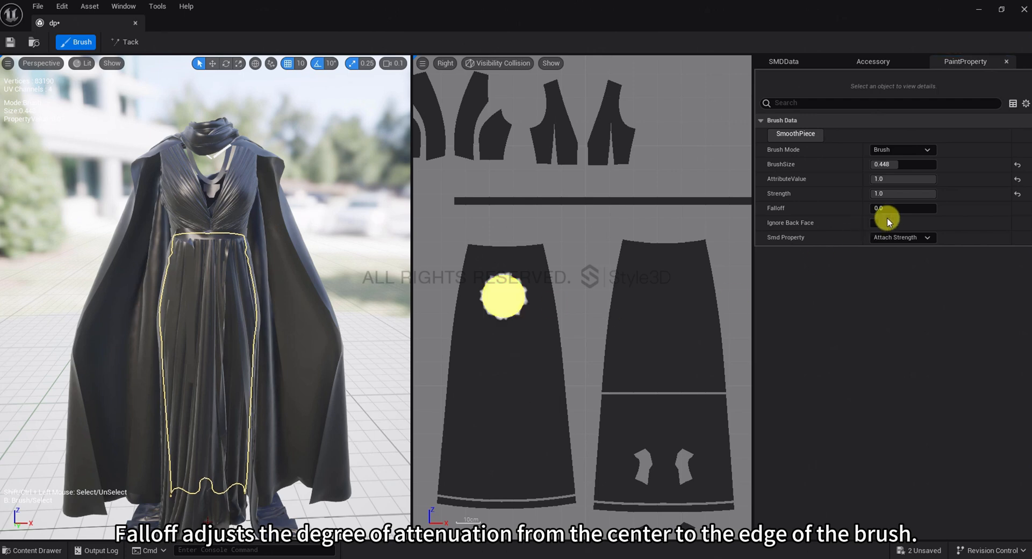
drag(878, 208, 902, 209)
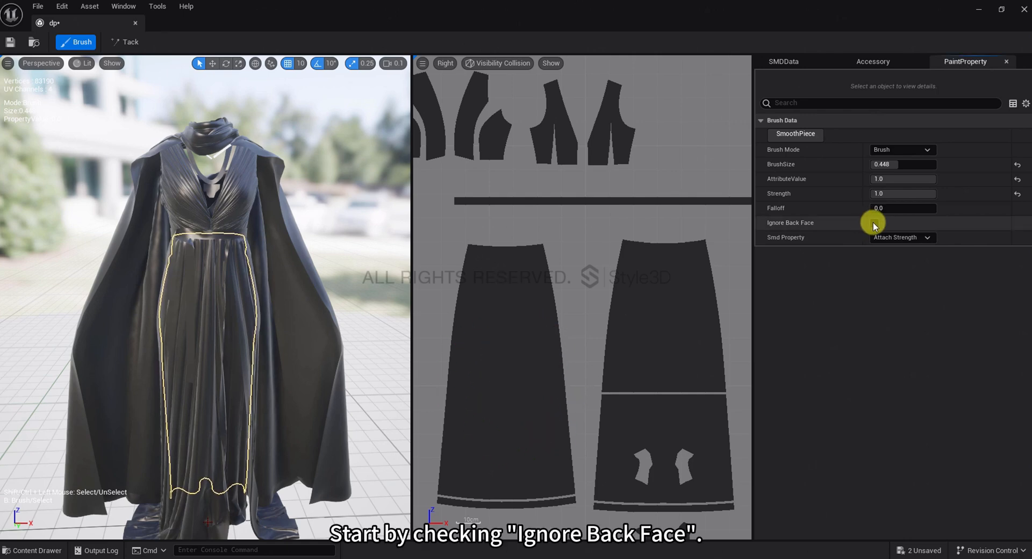
Step: Toggle Ignore Back Face on, select the cape piece, then turn it back off
click(874, 224)
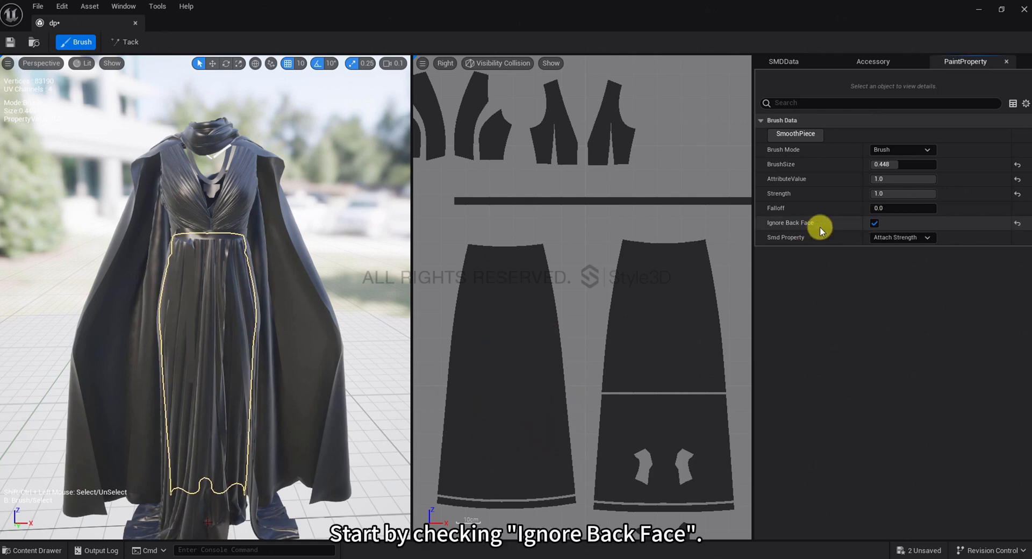
click(874, 224)
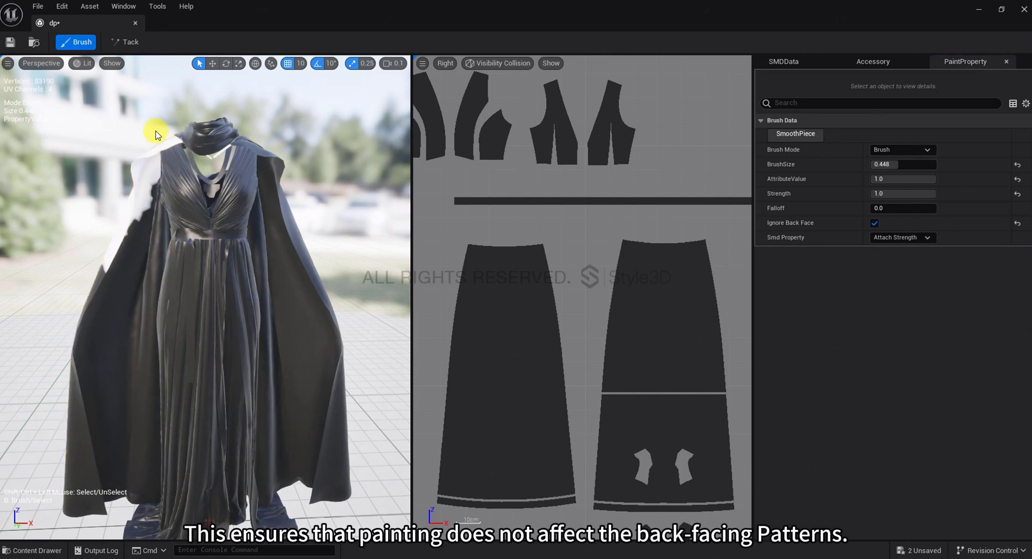
click(875, 224)
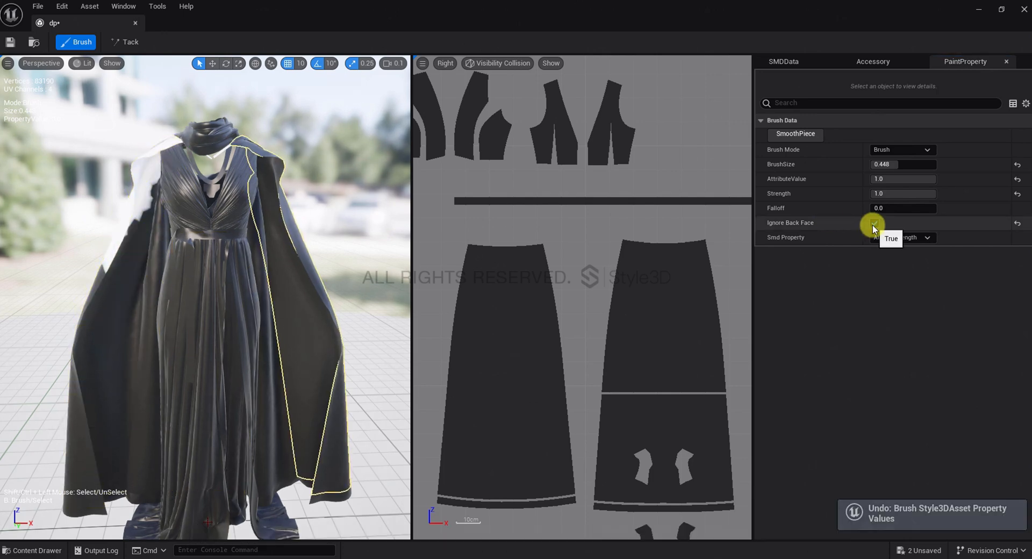
click(873, 222)
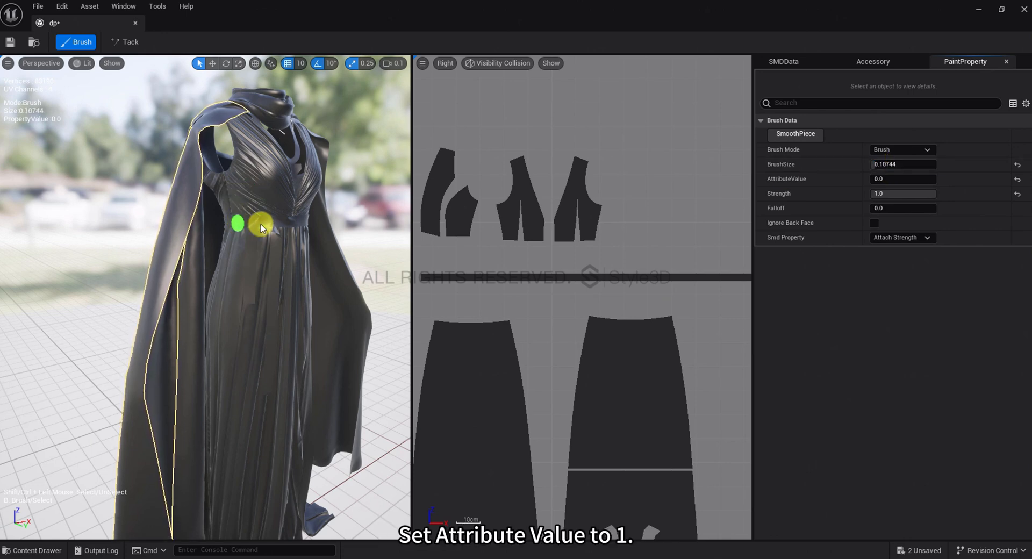
Step: Paint the waistband strip white at attribute value 1.0, leaving the hanging ties black
click(902, 179)
text(1)
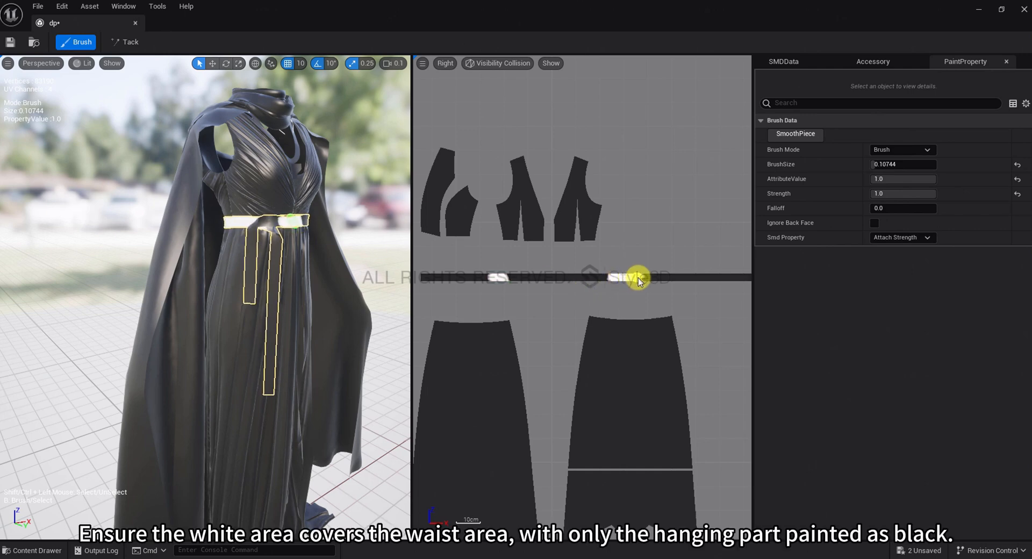
drag(638, 280, 514, 279)
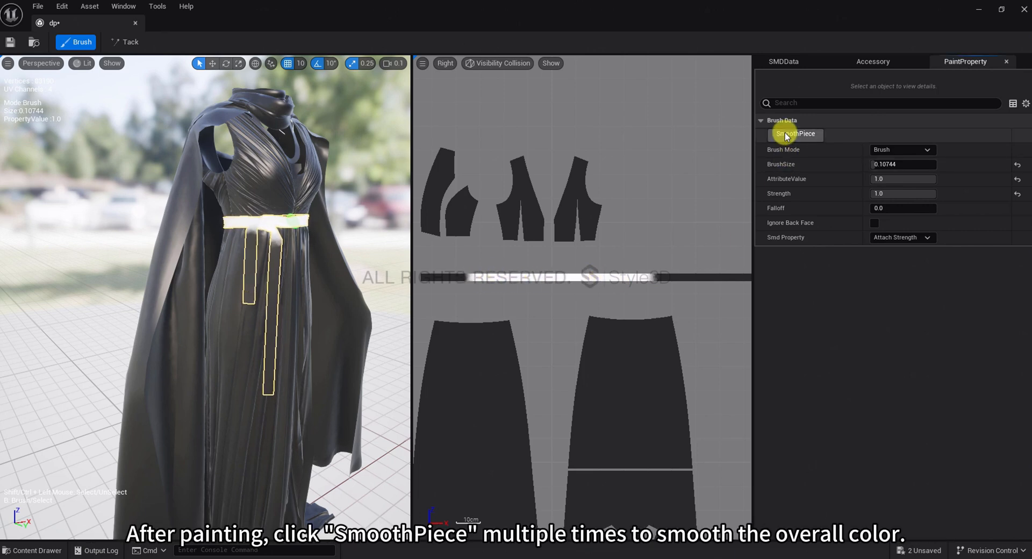
Step: Smooth the piece, switch to the Smooth brush and soften the waistband's painted edges
click(794, 134)
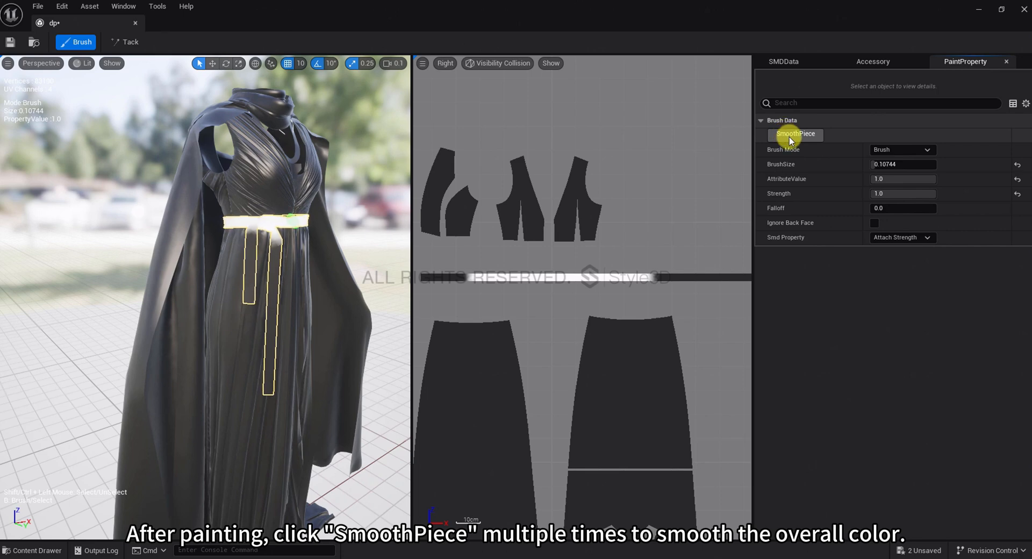
click(902, 149)
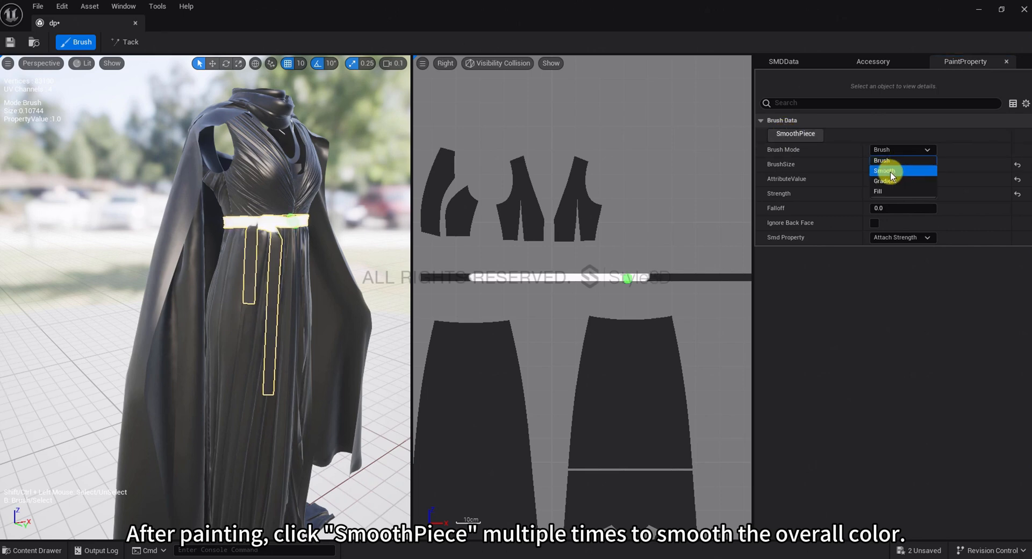
click(884, 171)
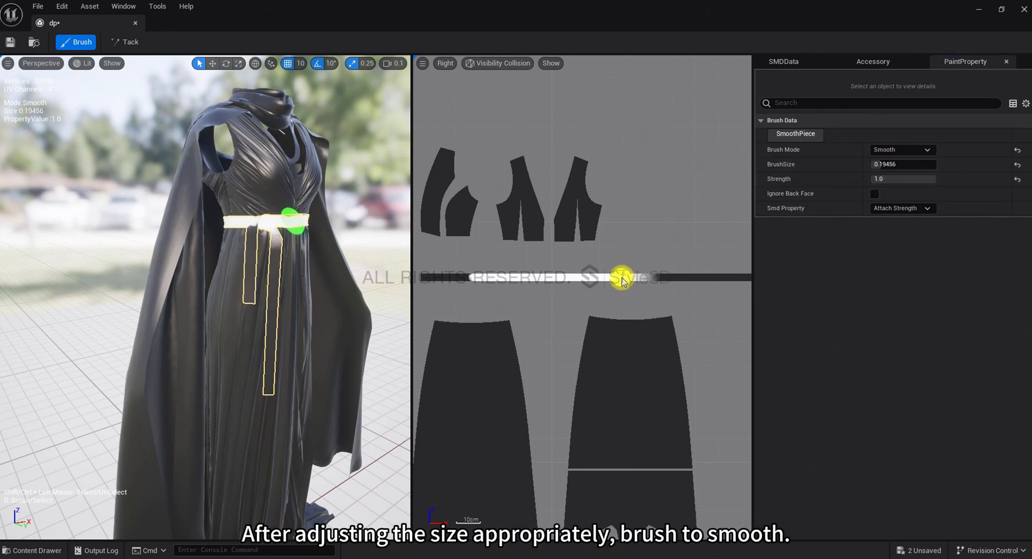
drag(623, 277, 480, 281)
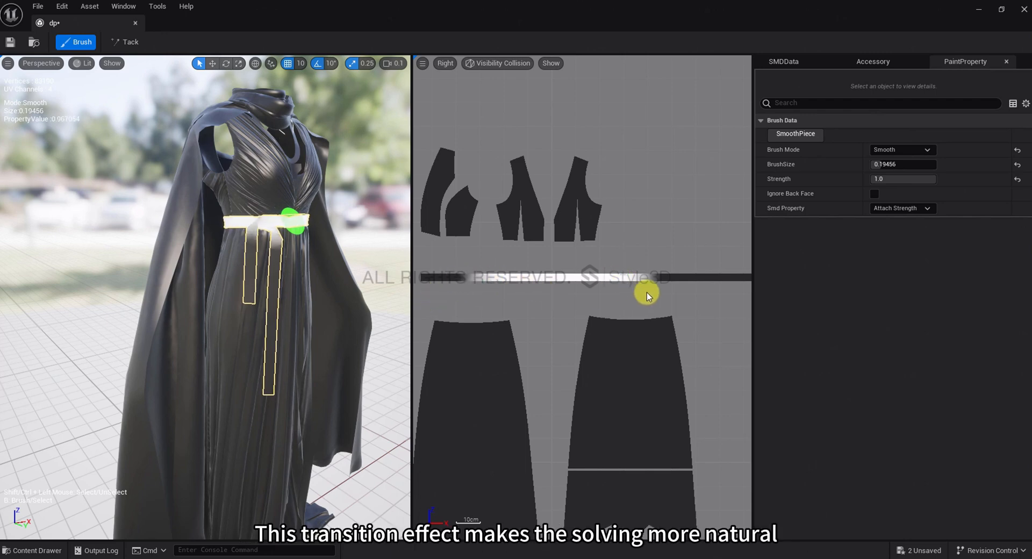
mouse_move(637, 295)
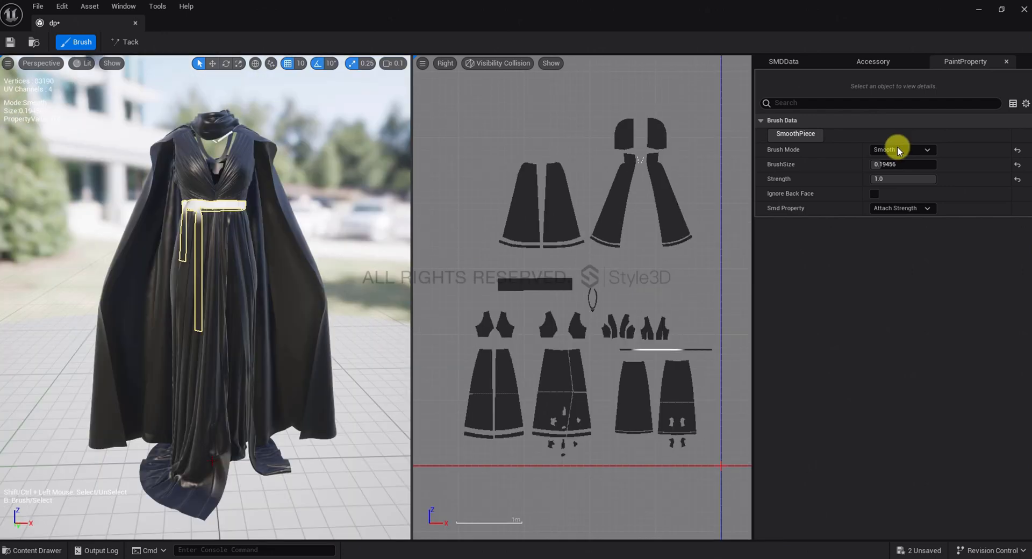
Step: In Gradient mode, paint maximum strength across the panel top and minimum near the hem
click(902, 149)
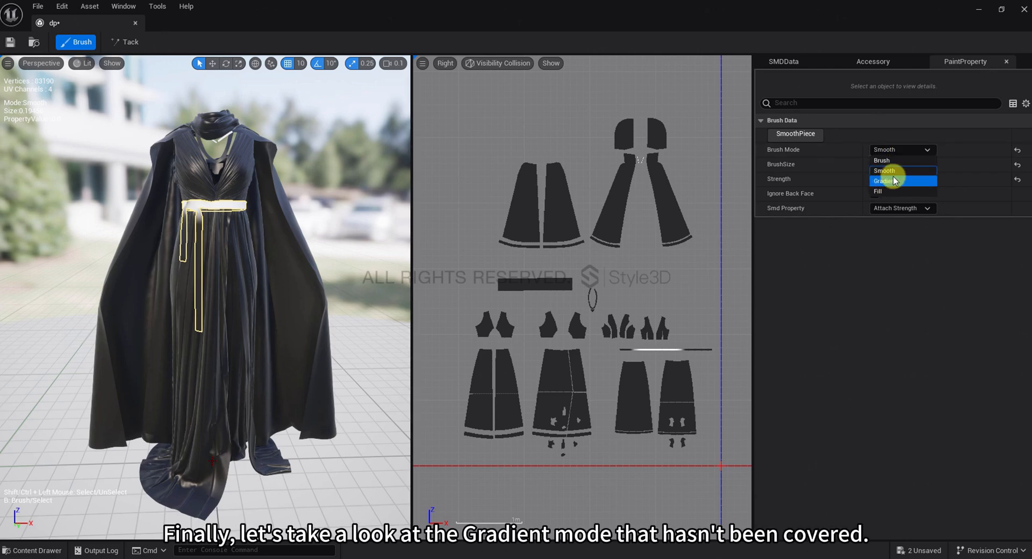
click(884, 181)
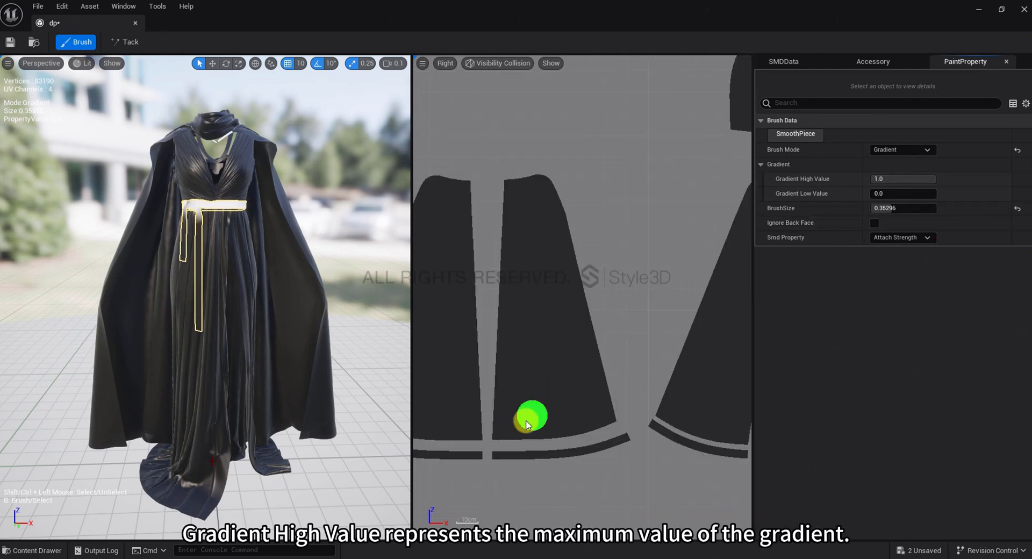
drag(534, 418, 520, 191)
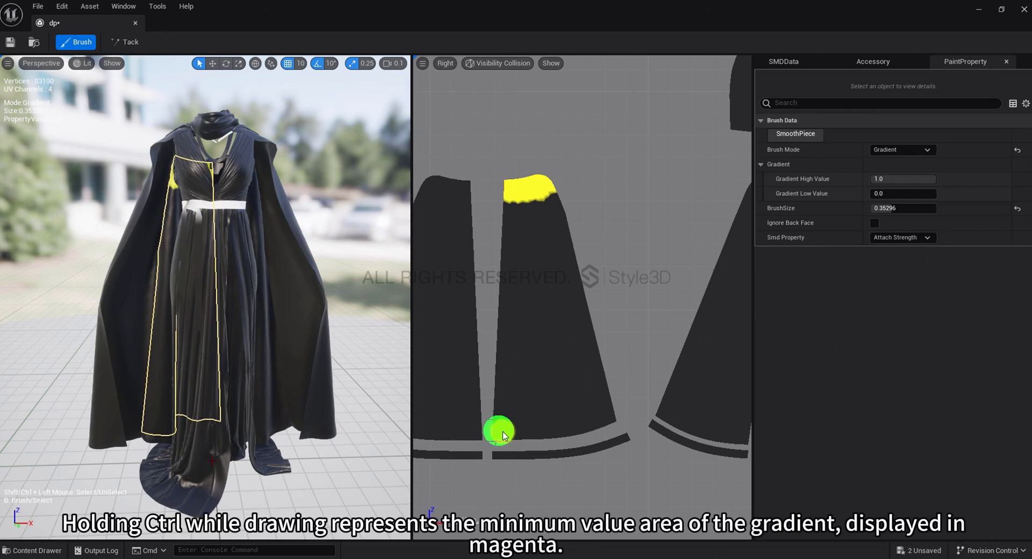
drag(497, 431, 605, 412)
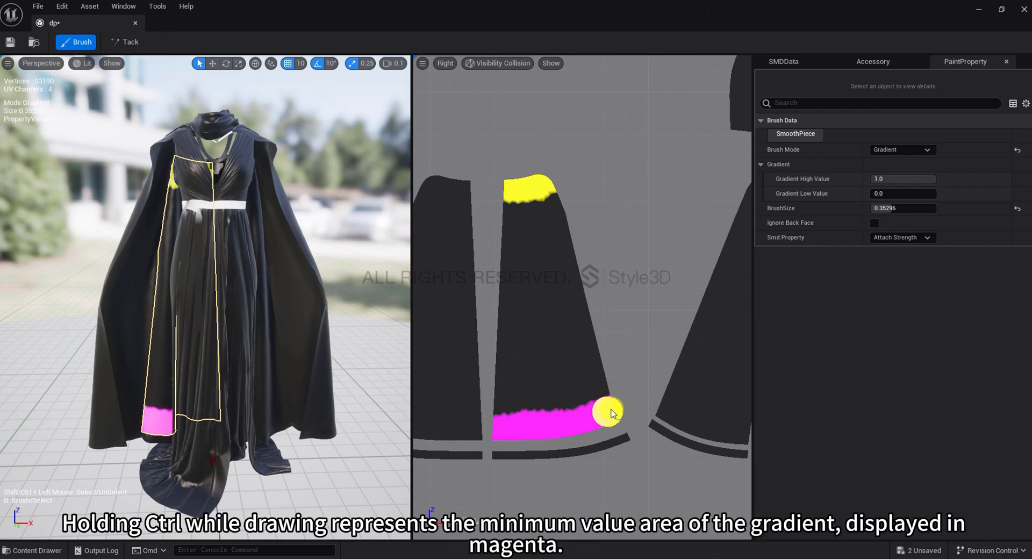
drag(602, 410, 582, 425)
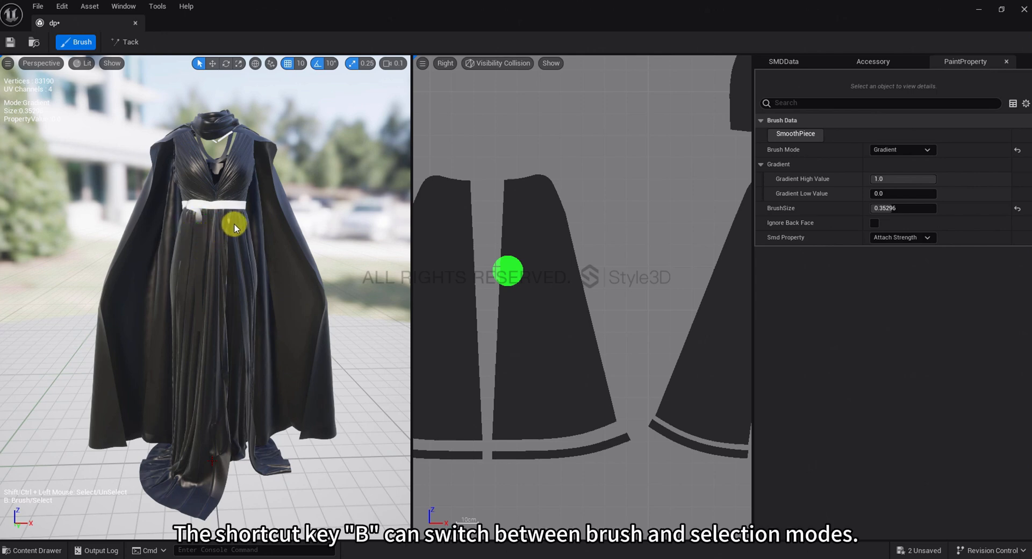
mouse_move(167, 245)
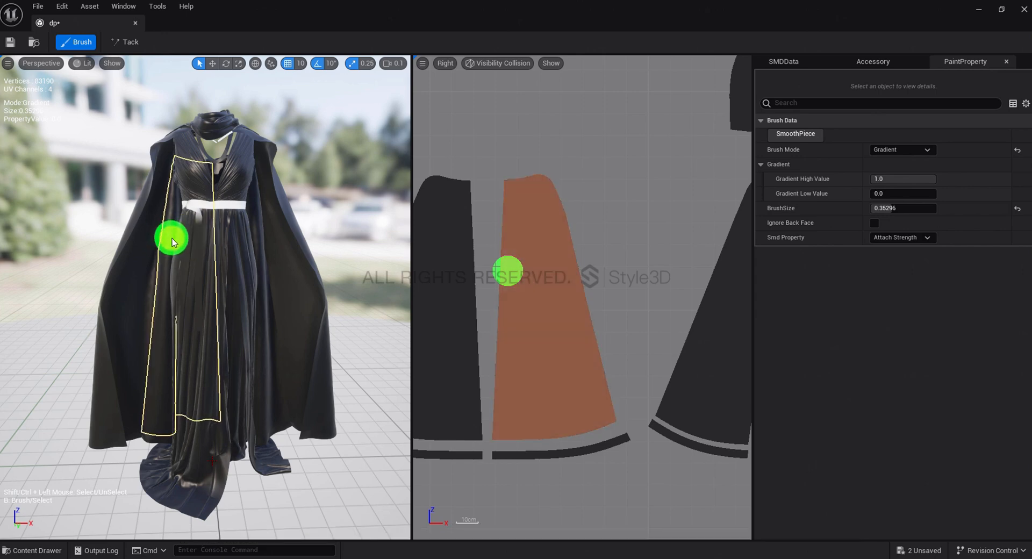
Step: Select the front dress panel and enlarge the brush size to 1.0
click(509, 270)
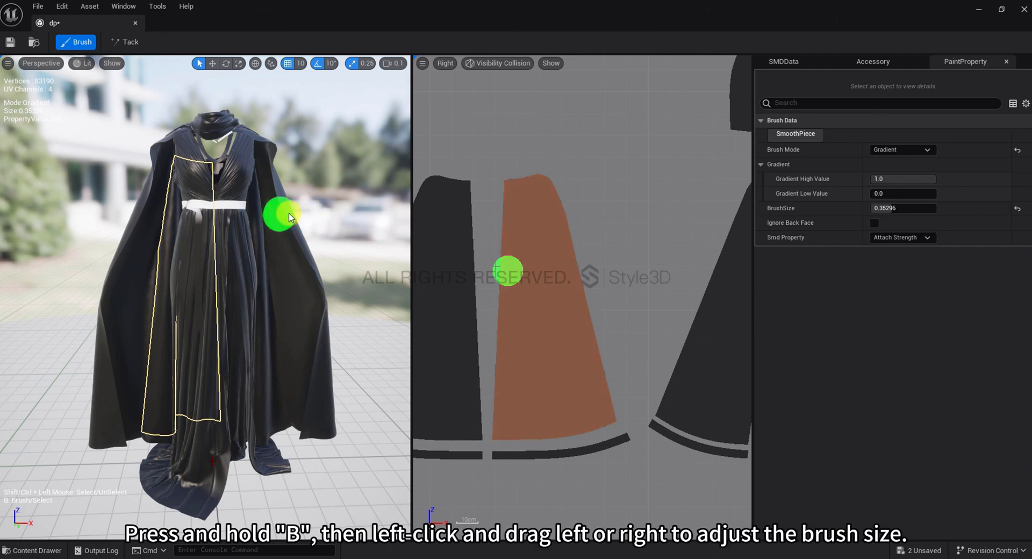
drag(290, 217, 359, 217)
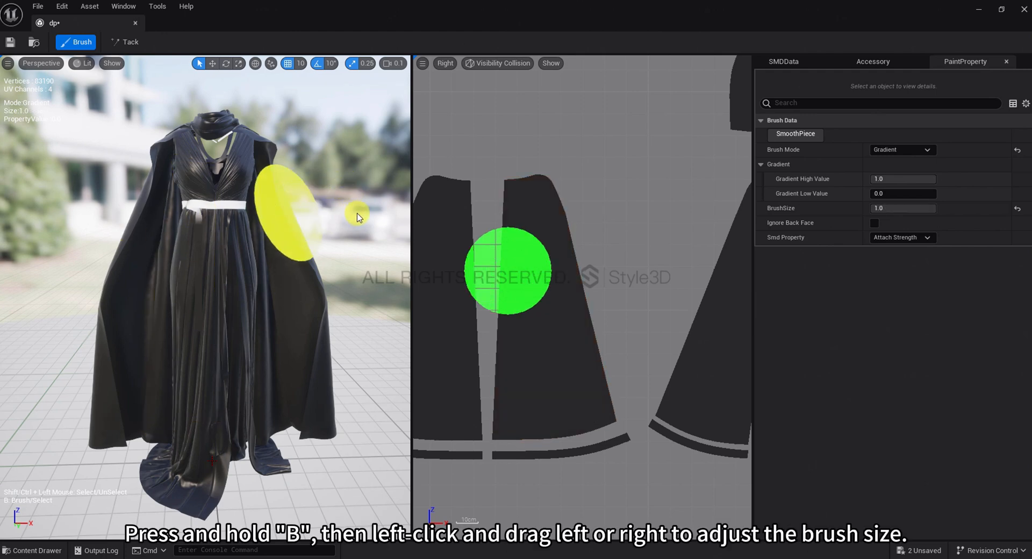
drag(357, 217, 334, 208)
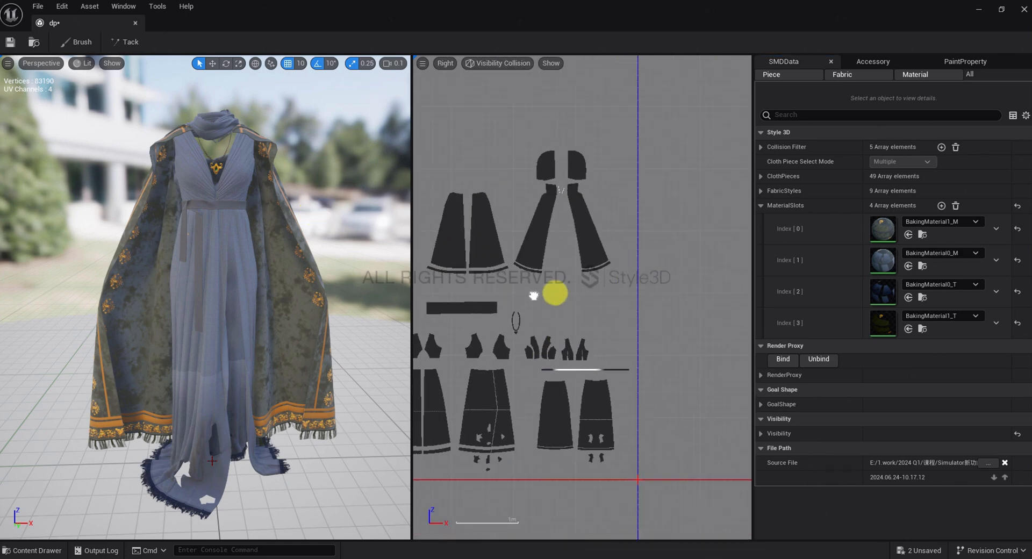
Step: Run Auto Enable Attach and verify the lace pieces remain unattached
right_click(534, 296)
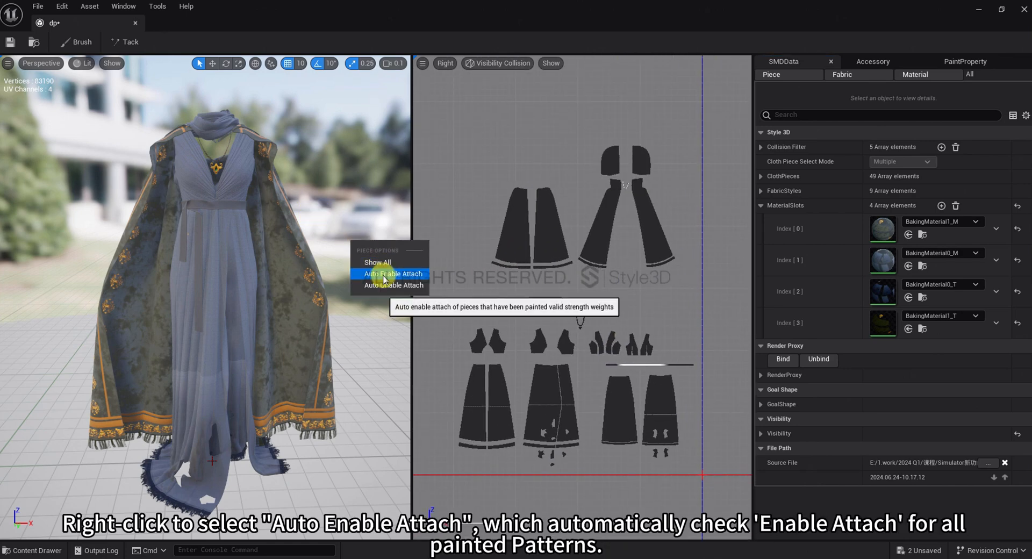
click(393, 273)
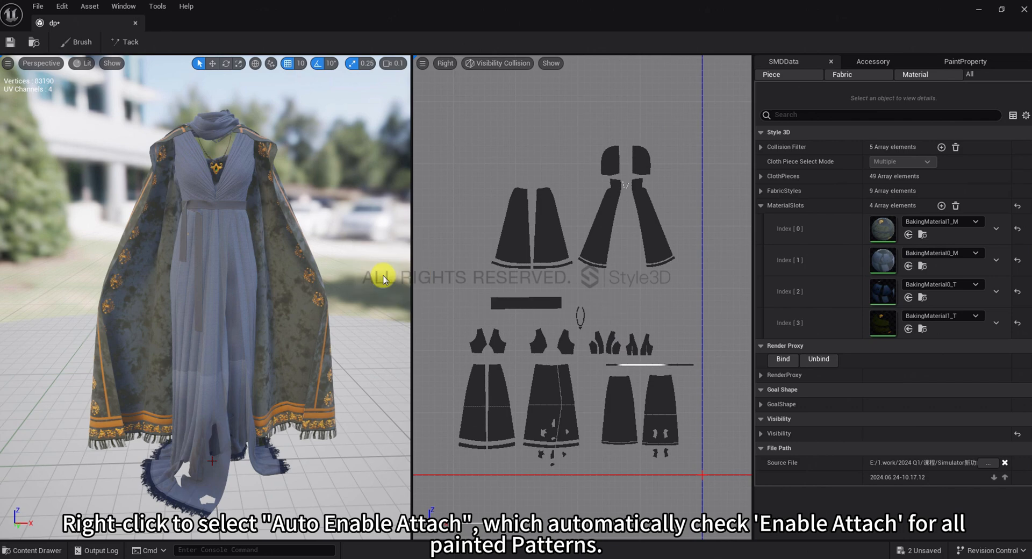
click(629, 211)
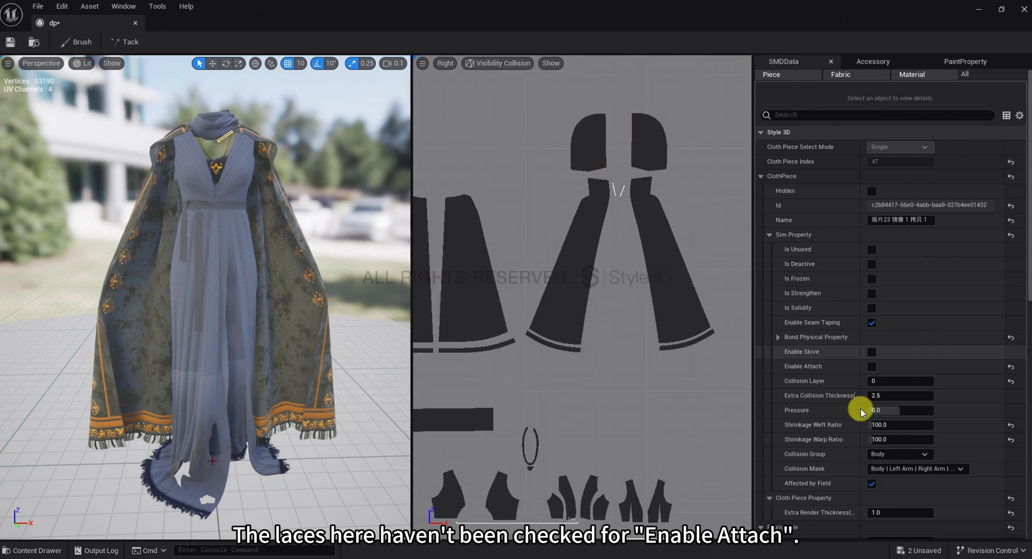
click(872, 367)
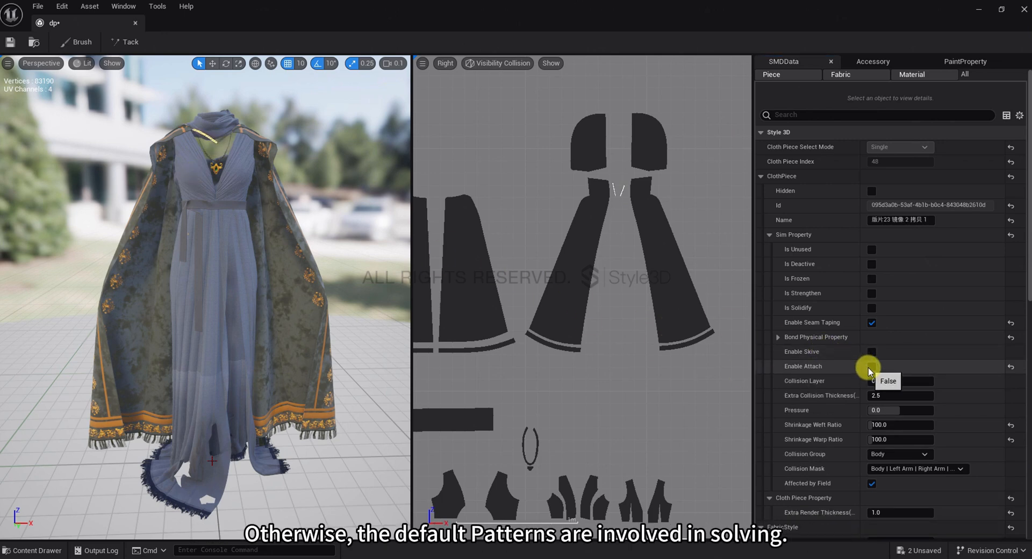
click(872, 366)
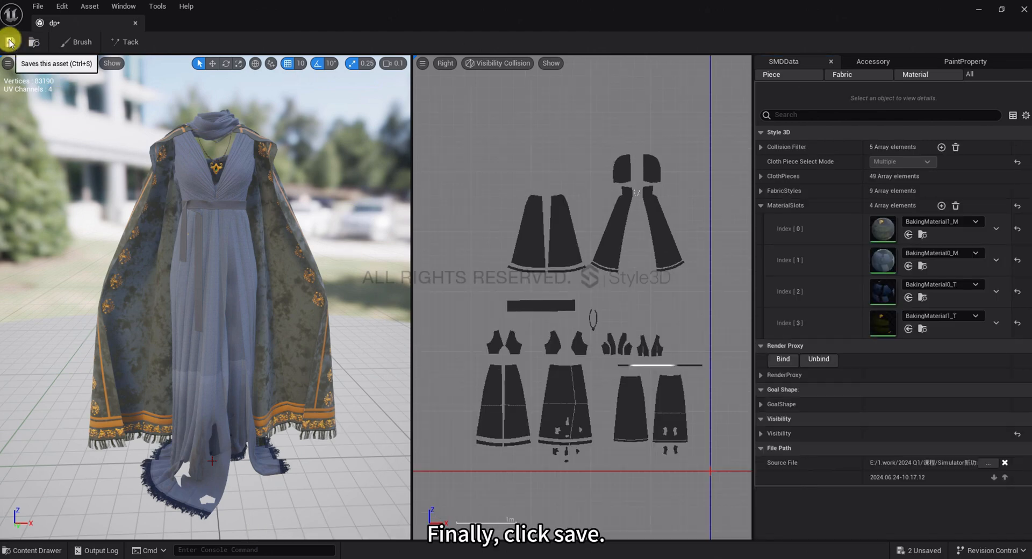
Step: Save the garment, rebind it to the character's component and run a test simulation
click(11, 42)
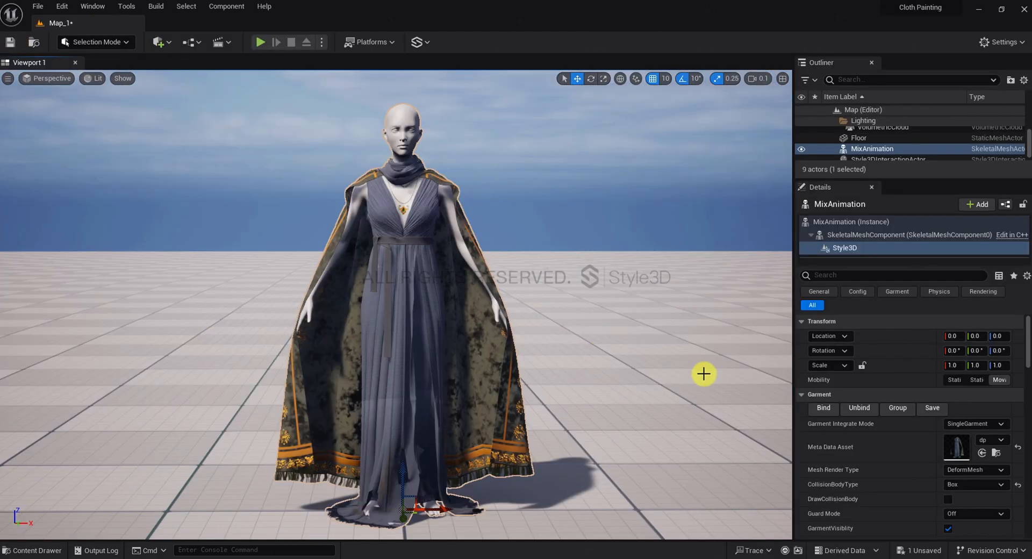
click(822, 408)
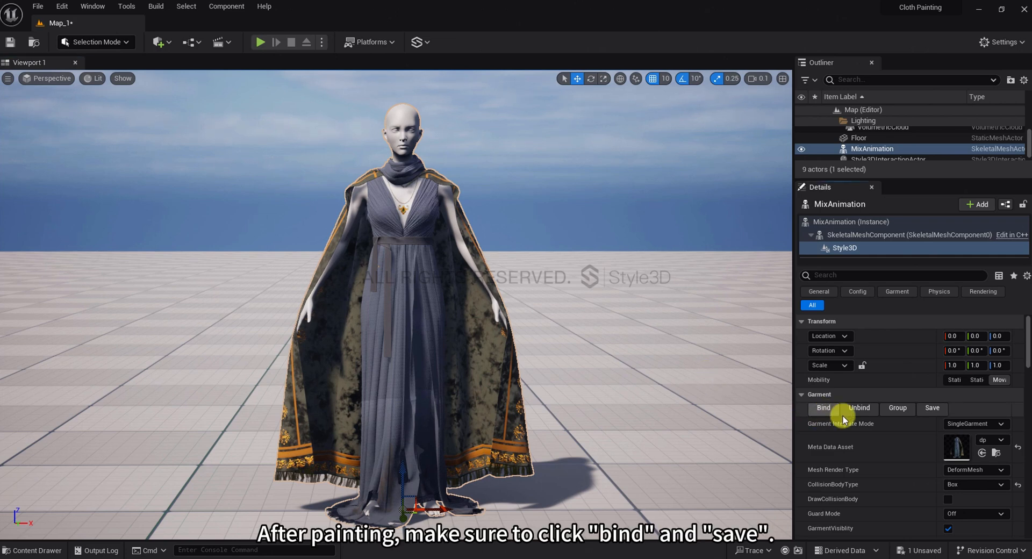
click(931, 408)
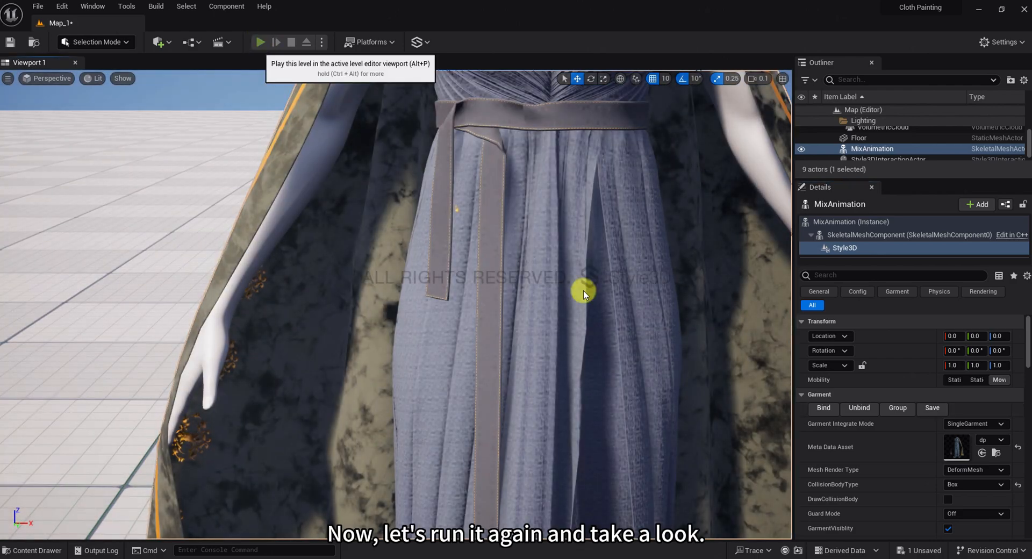
click(259, 42)
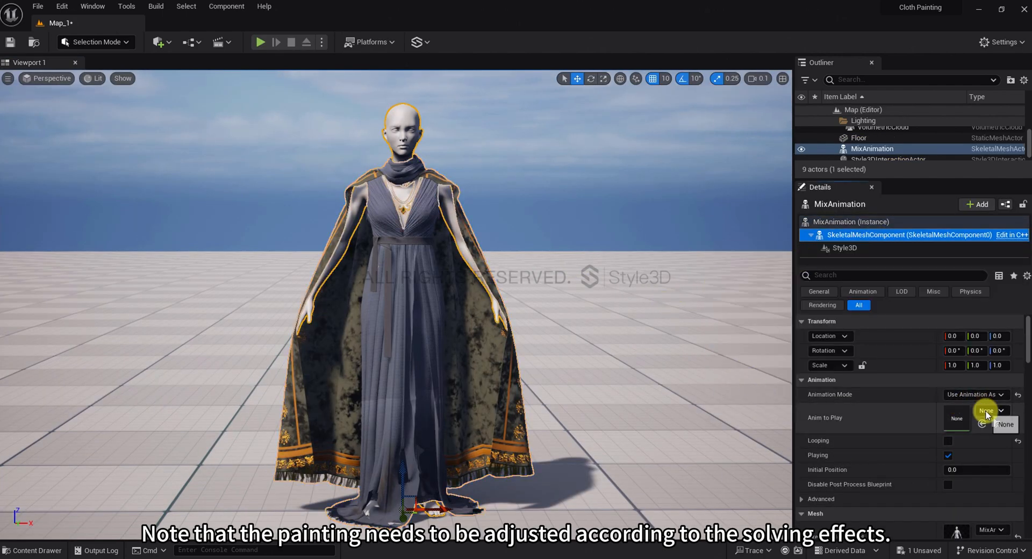
Step: Assign MixAnimation to the mannequin, set the garment's Runtime Mode to Garment Cache Record, and run the level
click(1001, 411)
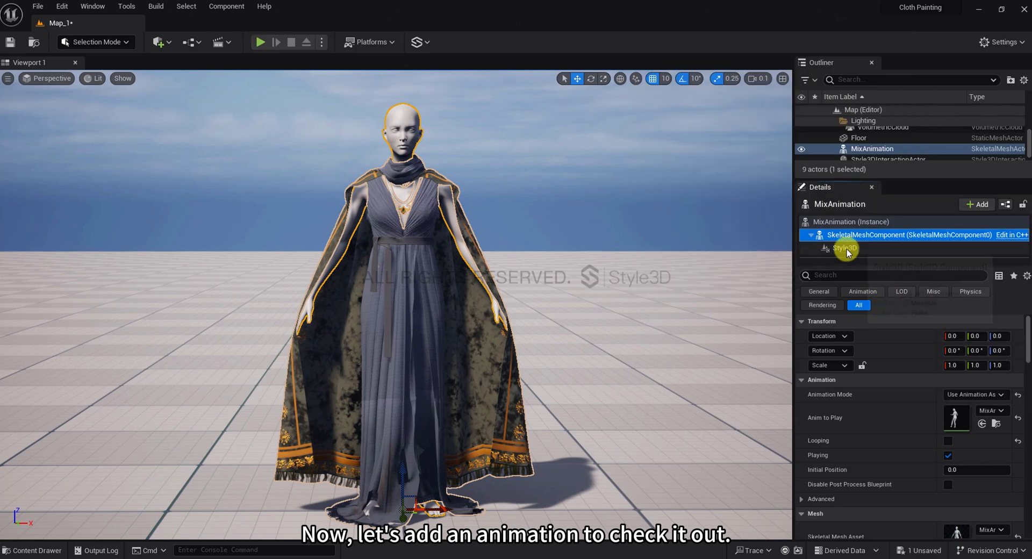
click(845, 249)
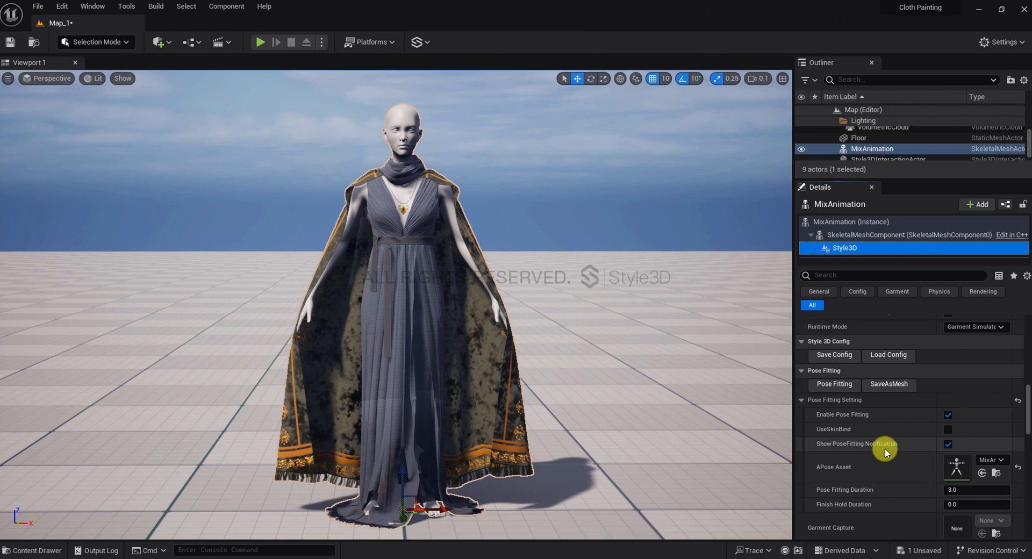
click(977, 375)
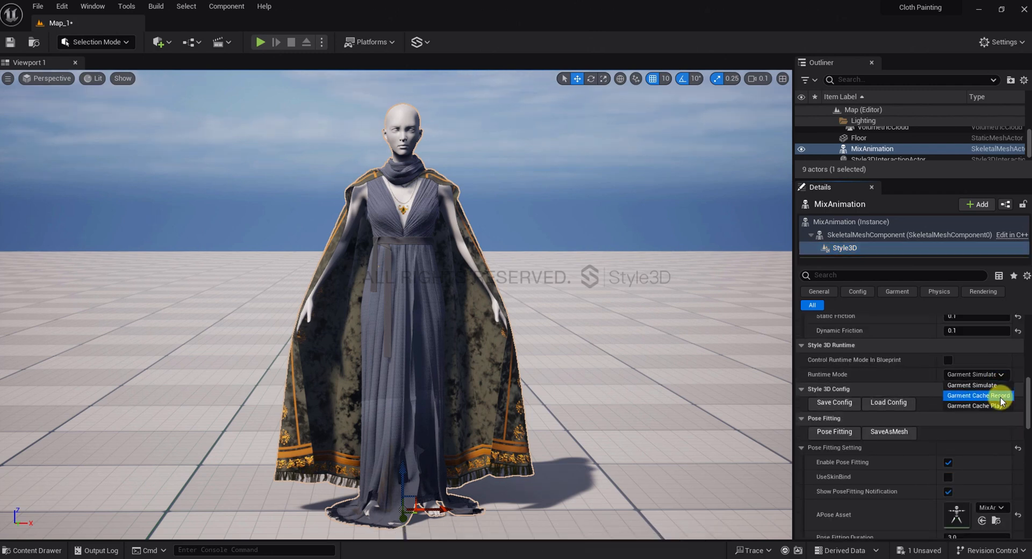
click(975, 394)
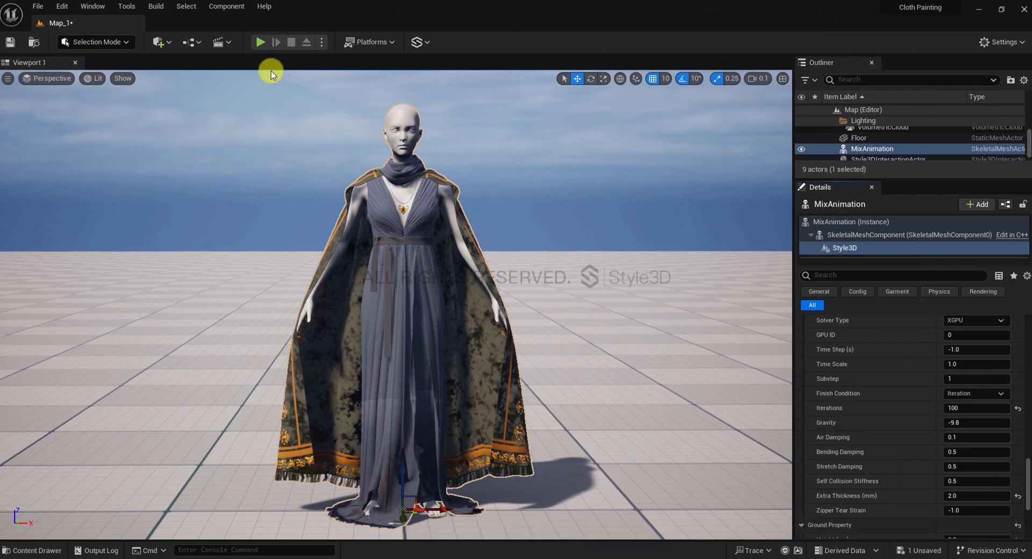
click(259, 42)
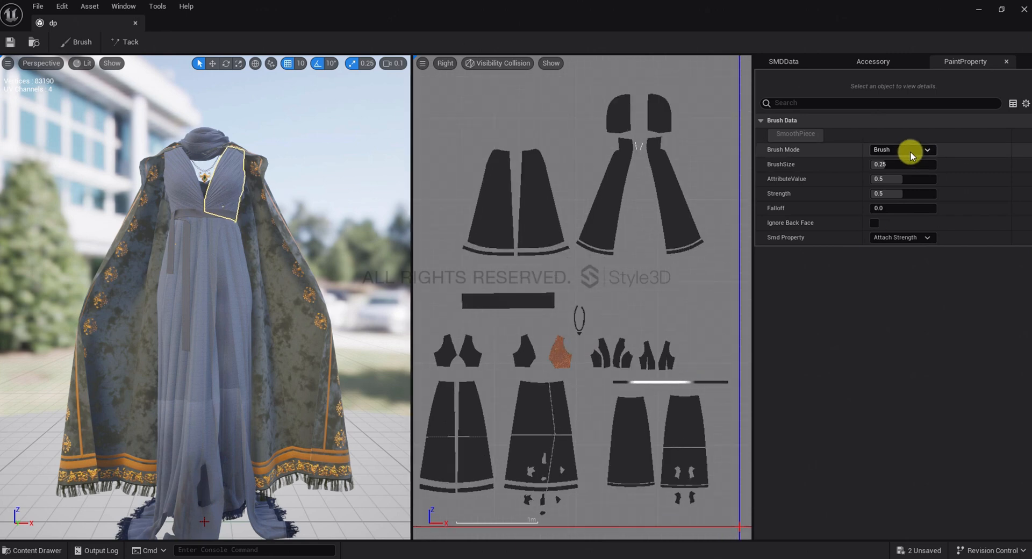
Step: Fill the inner top pieces with AttributeValue 1.0, confirm Enable Attach, and leave the garment editor
click(902, 150)
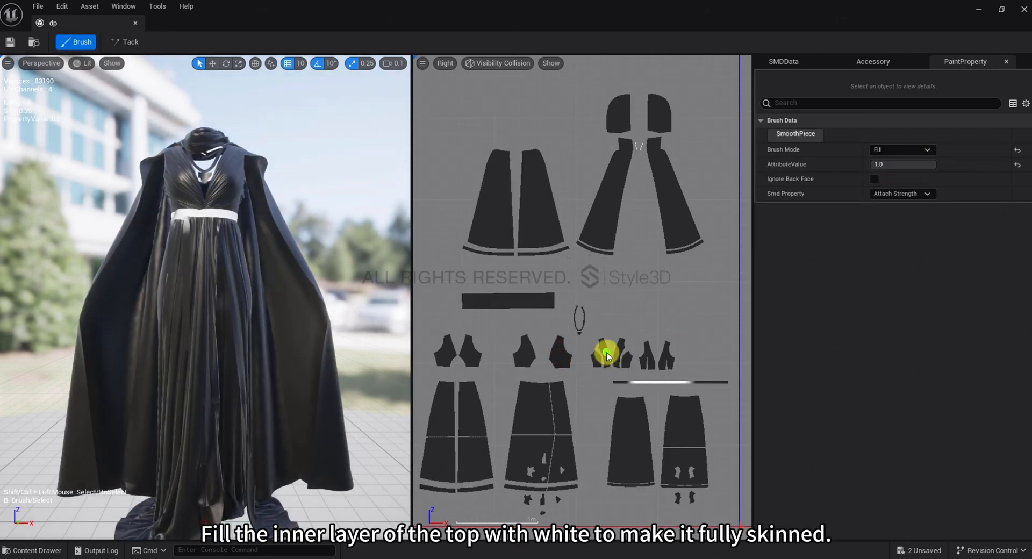
click(605, 349)
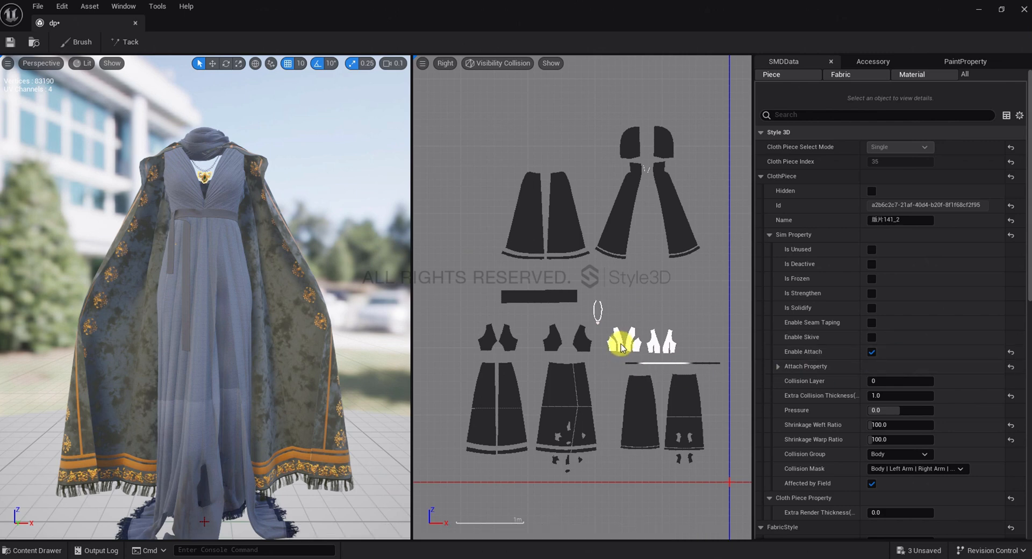
click(619, 341)
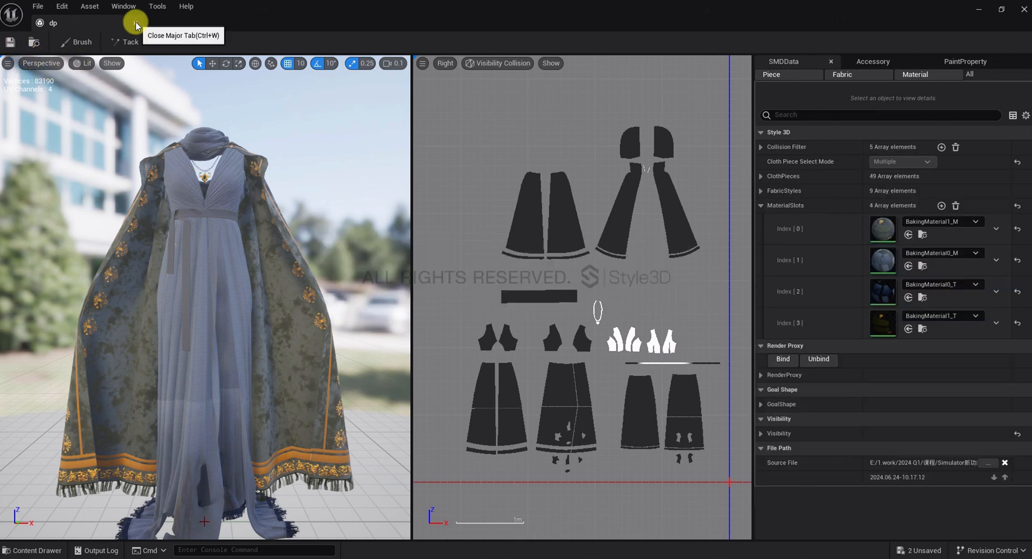
click(137, 23)
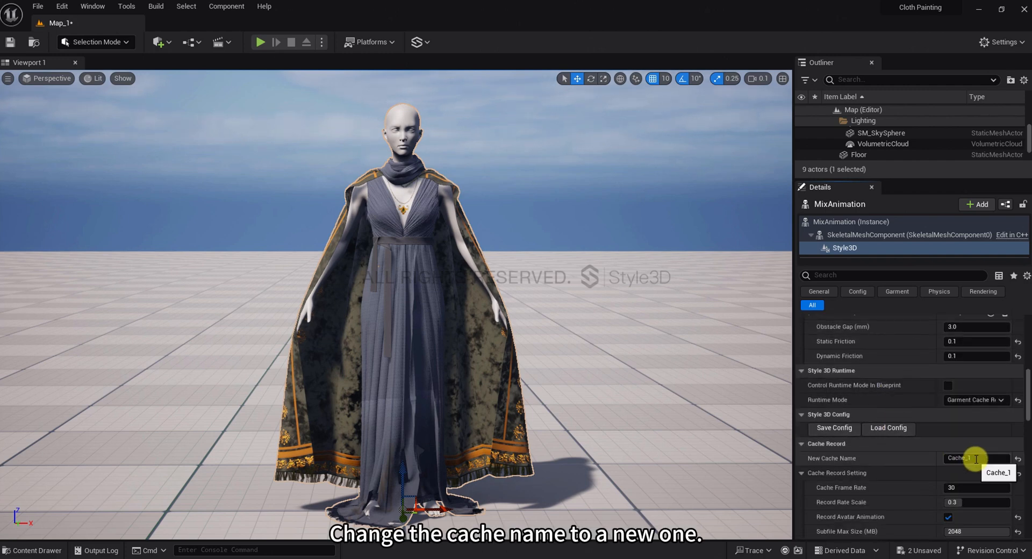
Step: Name the new cache Cache_2 and run the level to record into it
text(Cache_2)
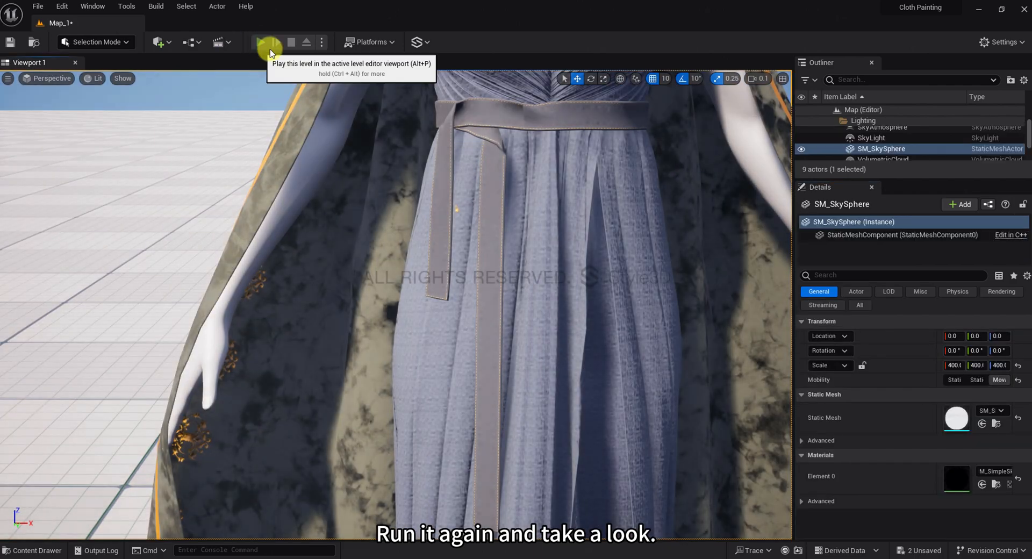
click(267, 42)
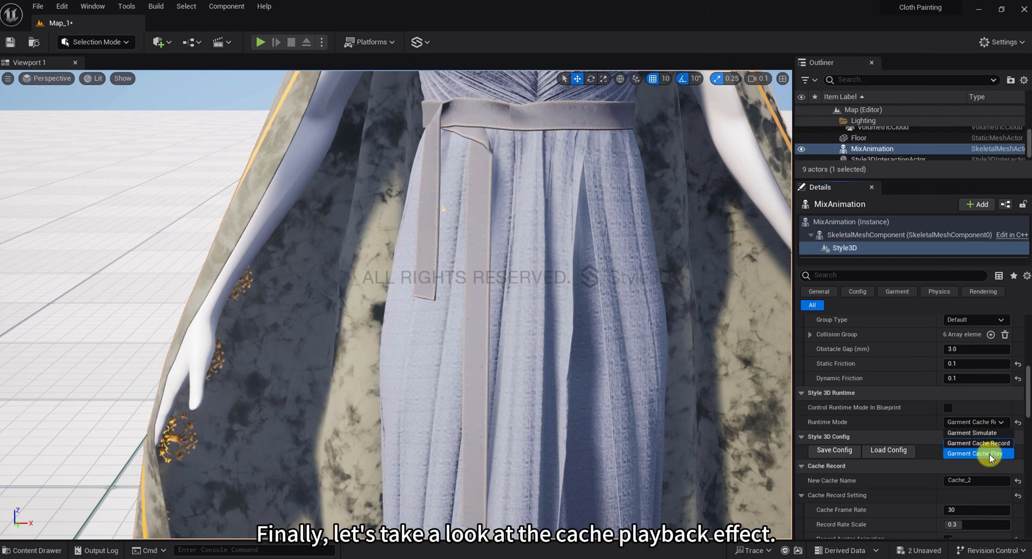
Step: Switch Runtime Mode to Garment Cache Play with Cache_2 and run the level for playback
click(977, 453)
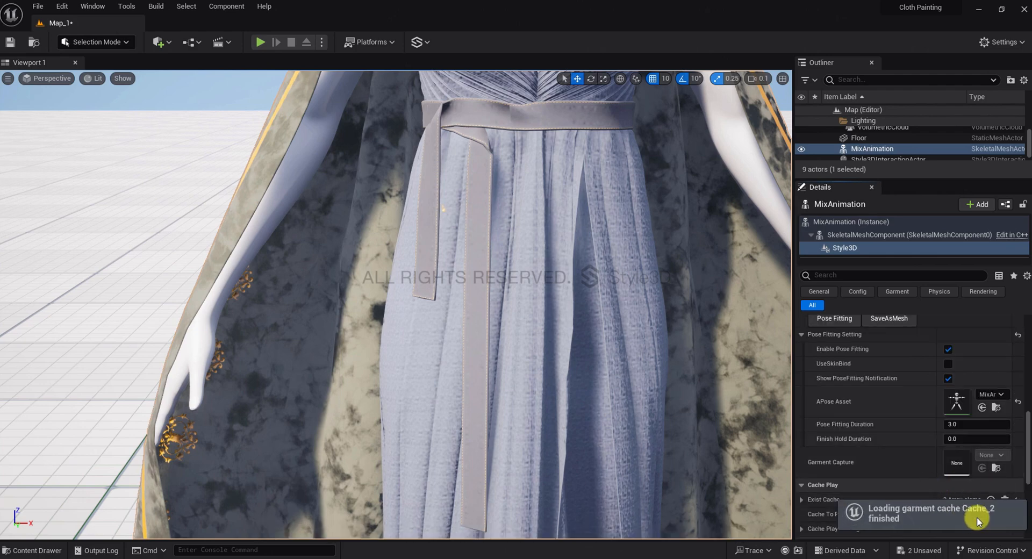
mouse_move(259, 42)
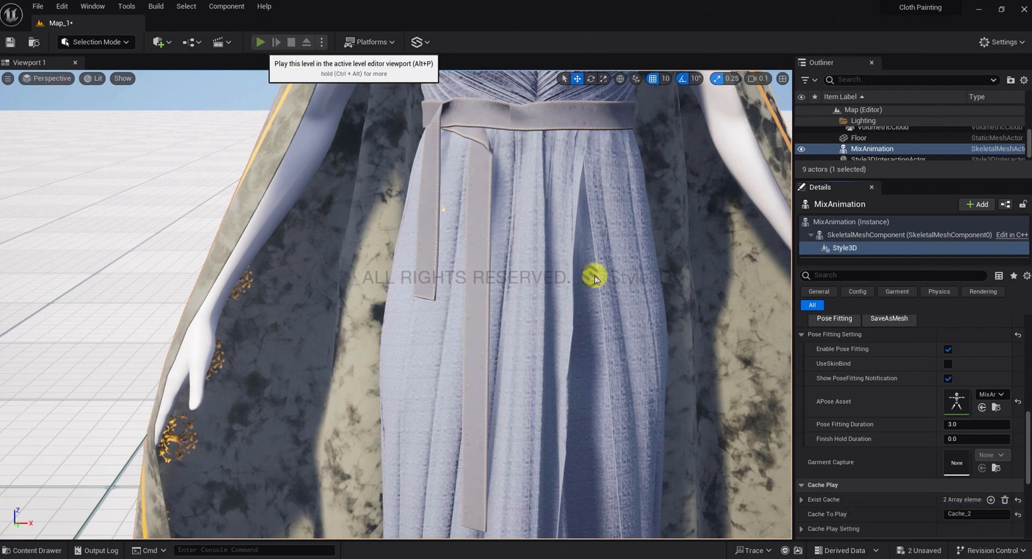
click(259, 42)
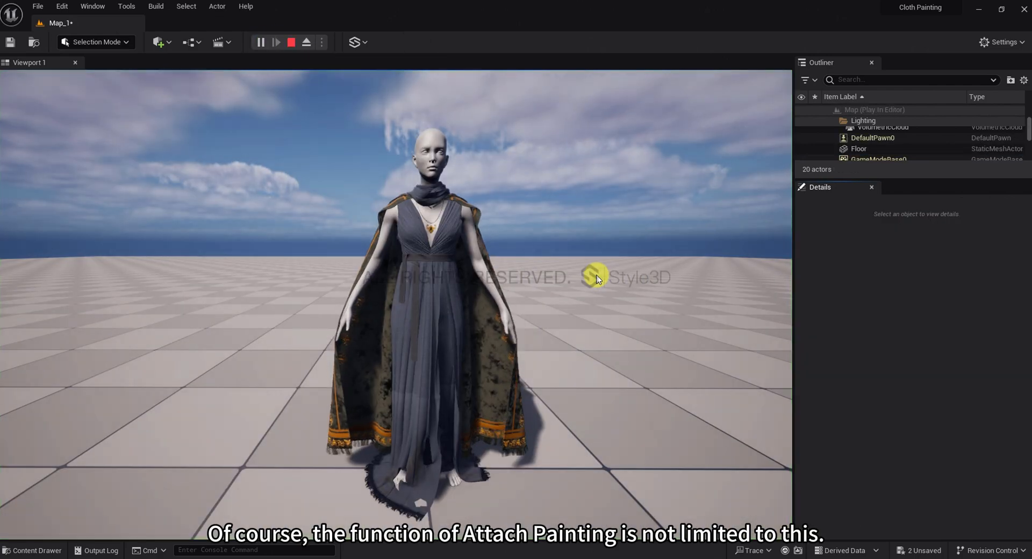